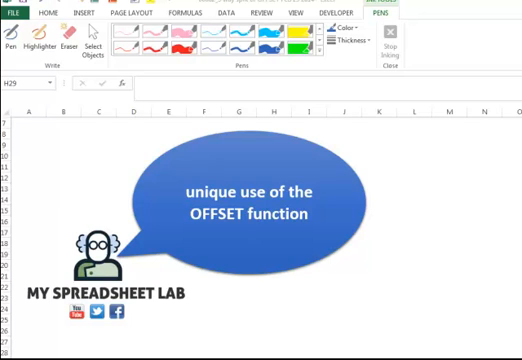
Look up each city/data pair into the selections row and begin a new formula beneath them.
click(264, 218)
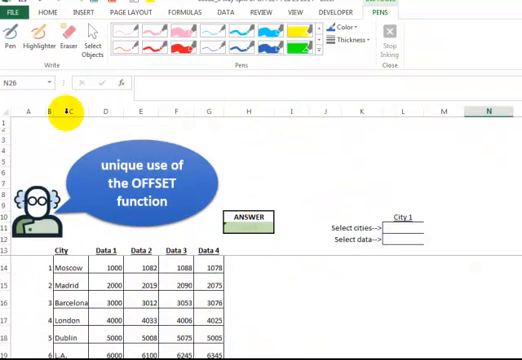
click(76, 100)
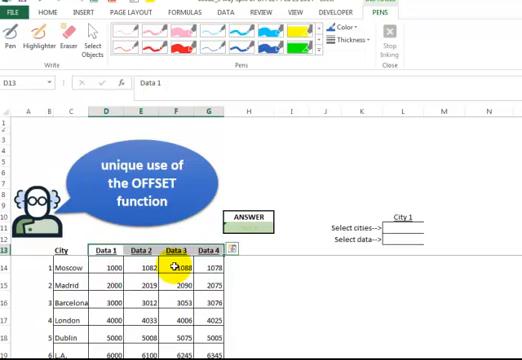
click(420, 226)
text(=)
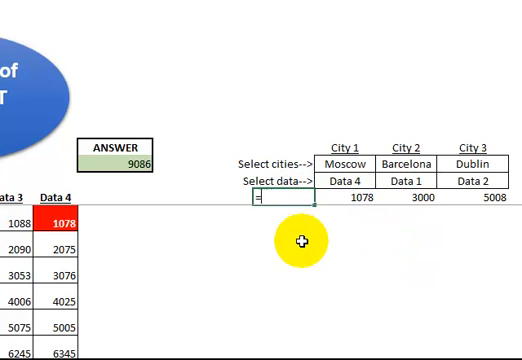
Total the three looked-up values with SUM, returning 9086 to match the answer box.
text(sum()
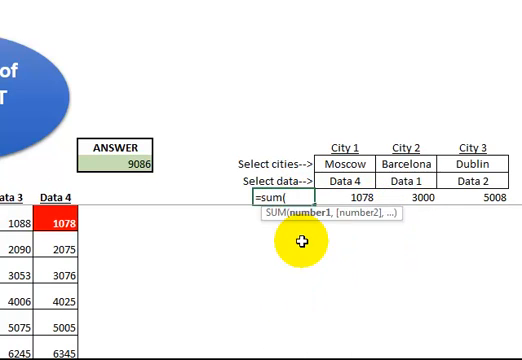
key(enter)
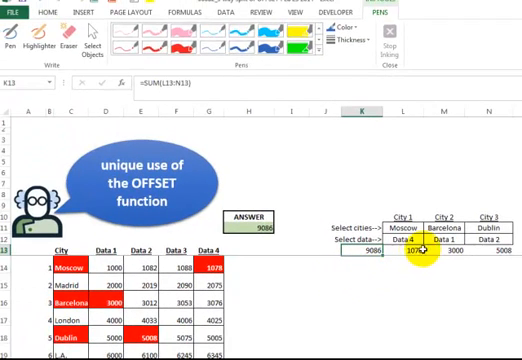
mouse_move(424, 252)
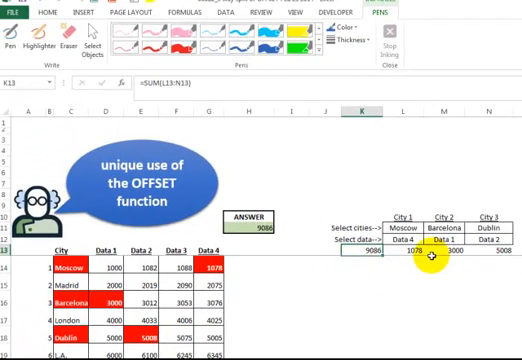
click(438, 256)
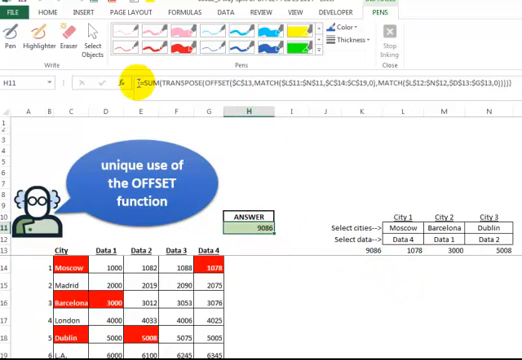
mouse_move(160, 84)
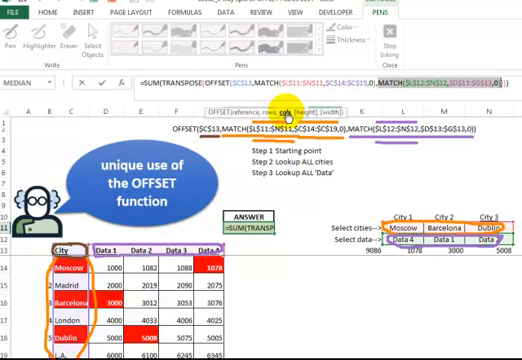
mouse_move(380, 244)
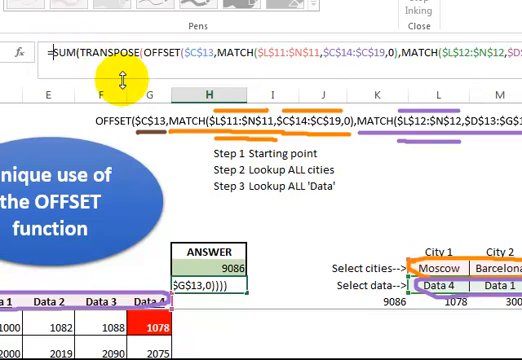
Replace SUM with AVERAGE in the answer formula and commit it, triggering Excel's typo correction.
text(av)
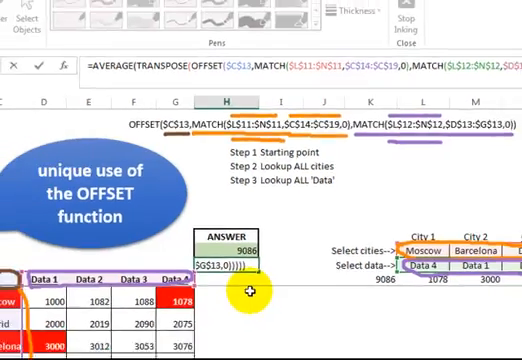
key(Enter)
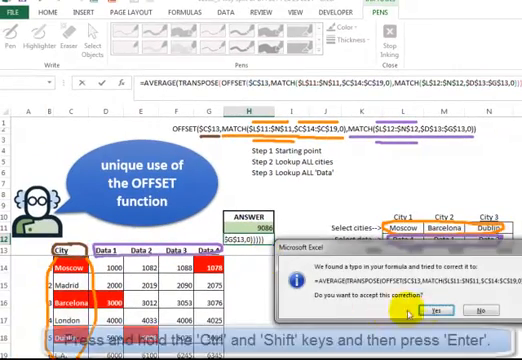